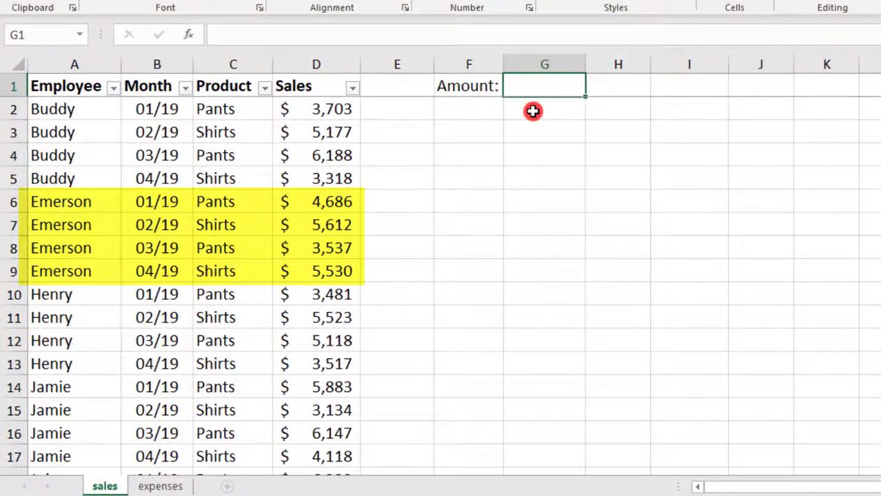
Step: Begin a SUMIFS formula in G1 using Sales D2:D25 as the sum range
type("=SUMIFS")
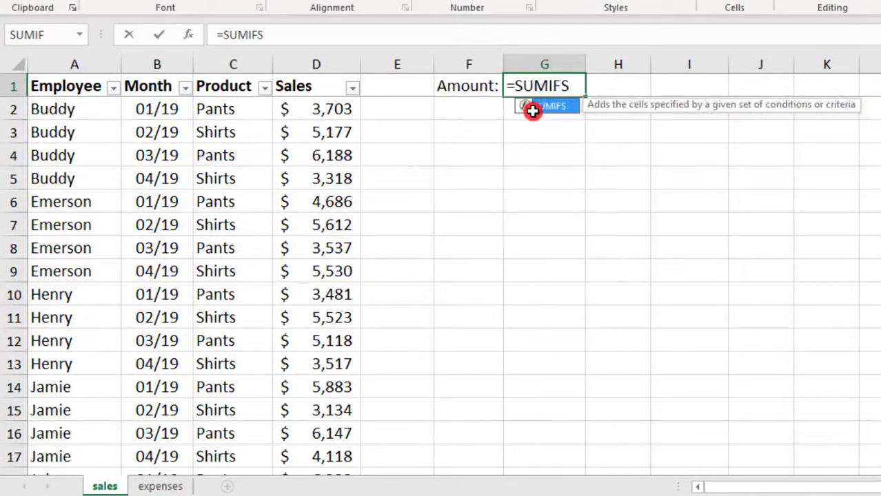
type("(")
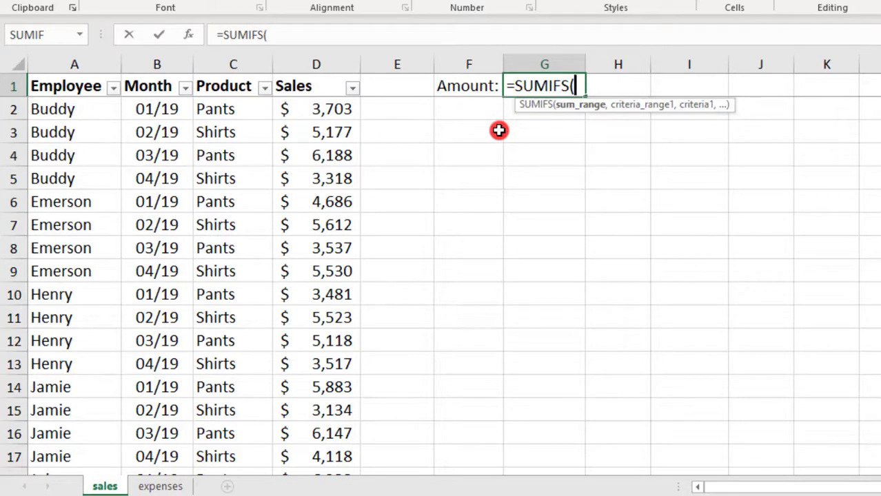
mouse_move(330, 118)
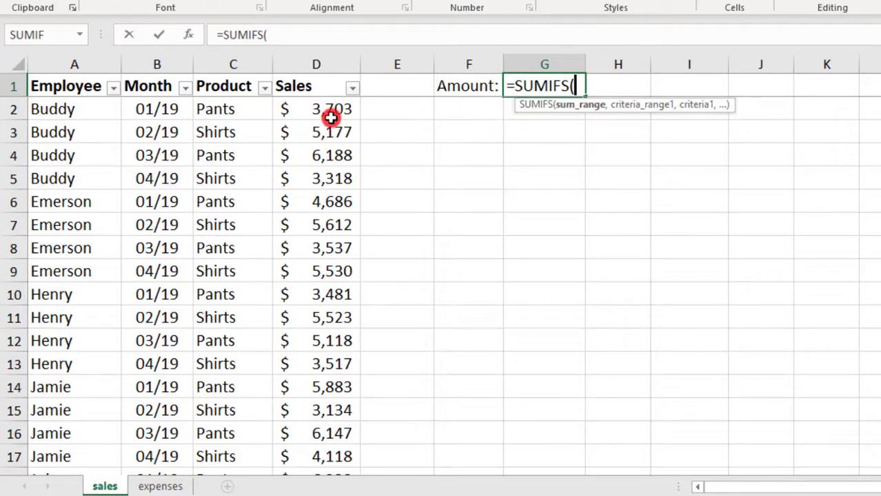
left_click_drag(317, 109, 317, 470)
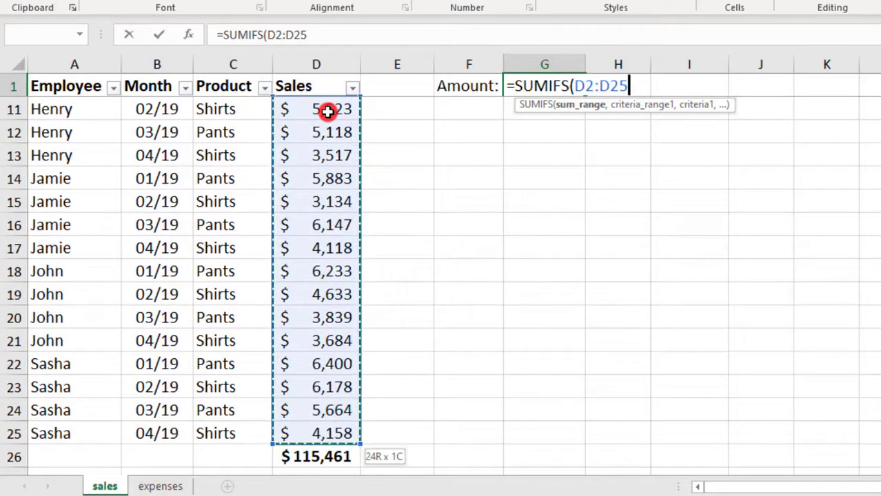
type(",")
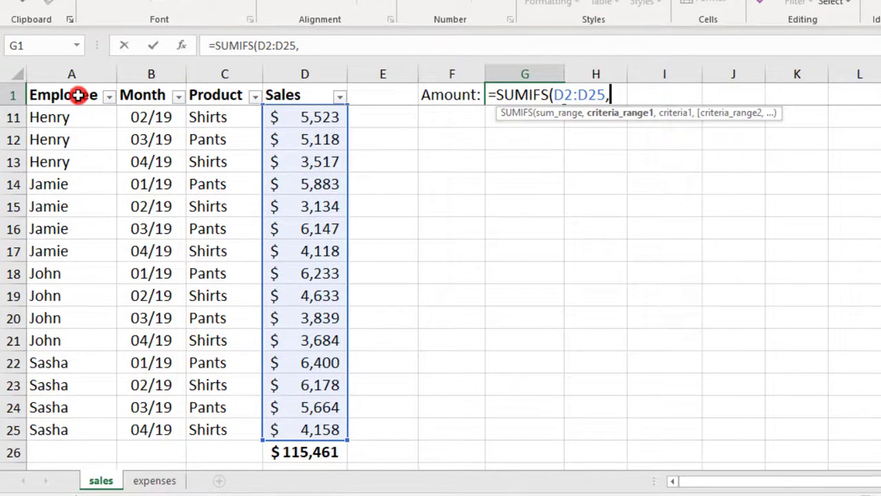
Step: Add Employee range A2:A25 with criterion "emerson" so G1 shows $19,365
left_click(72, 117)
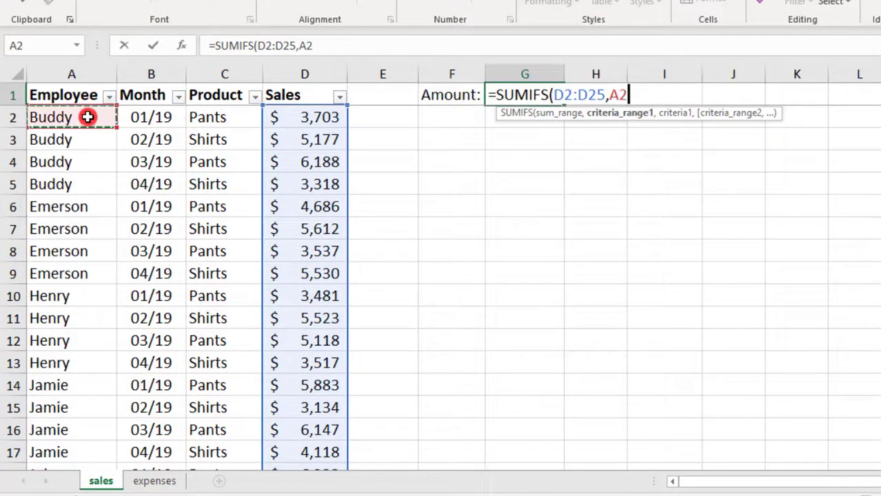
left_click_drag(72, 117, 72, 452)
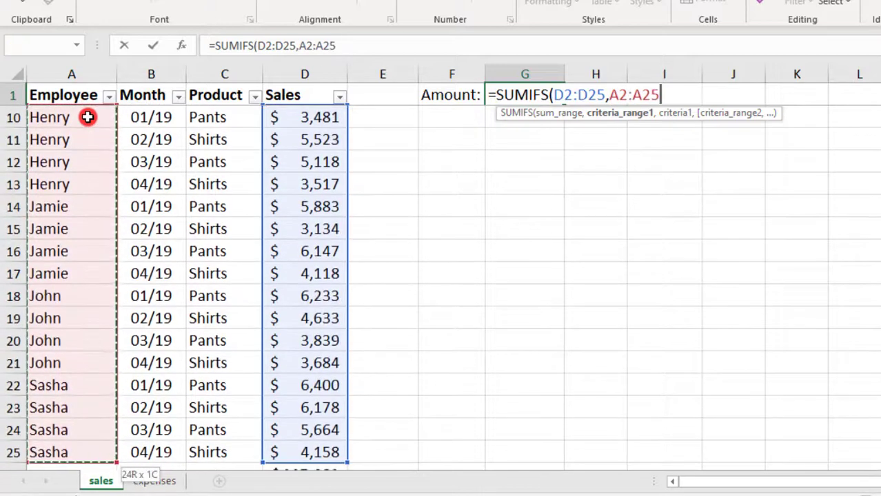
type(",")
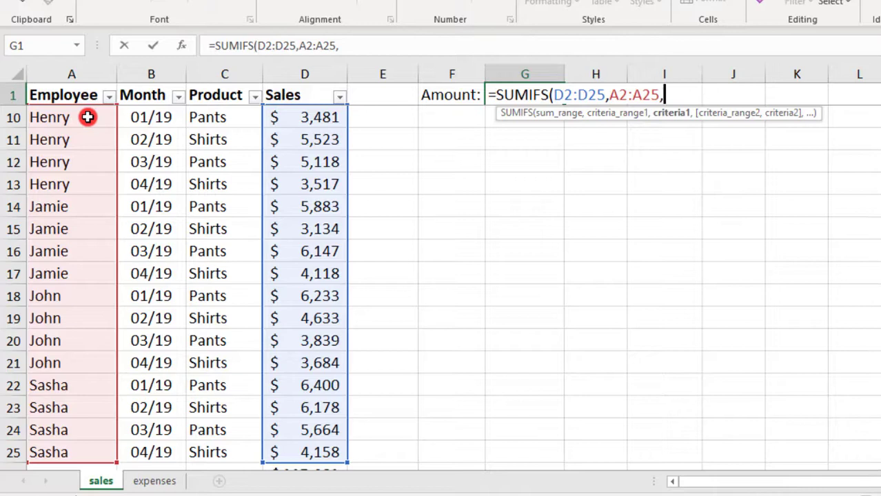
type("\"")
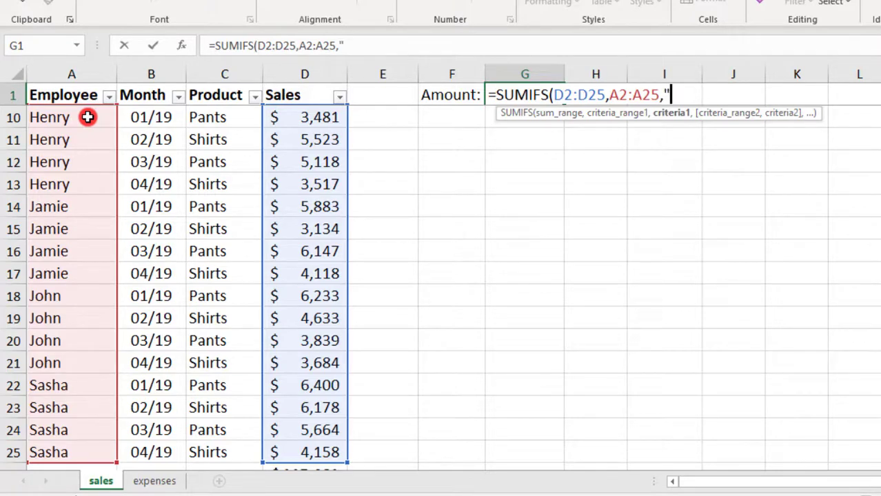
type("emerson")
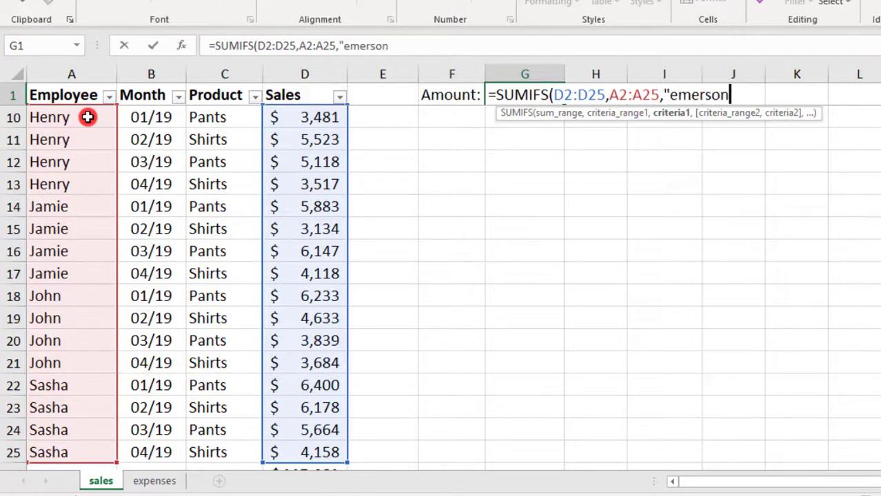
type("\"")
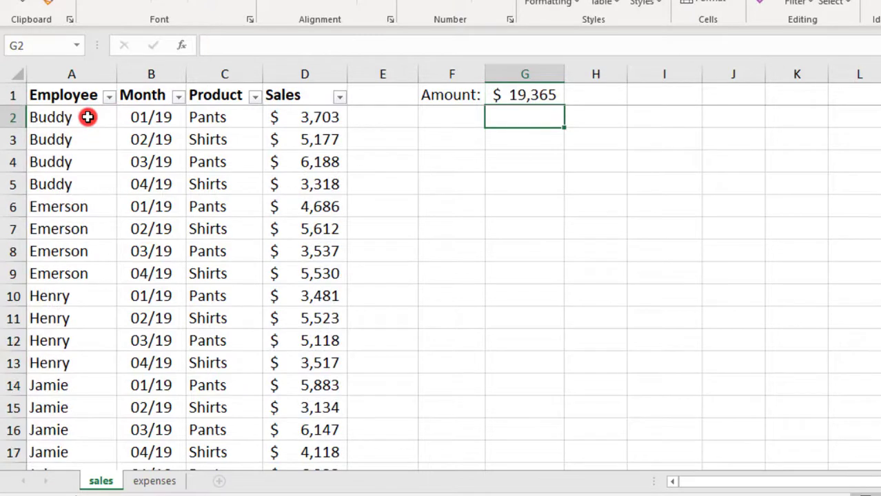
Step: Filter the Employee column to Emerson only and select G1 to compare totals
left_click(109, 95)
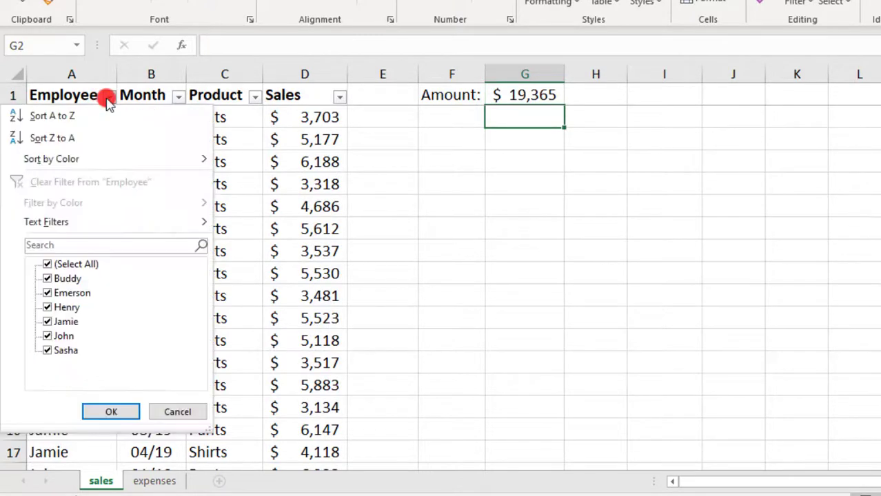
left_click(47, 264)
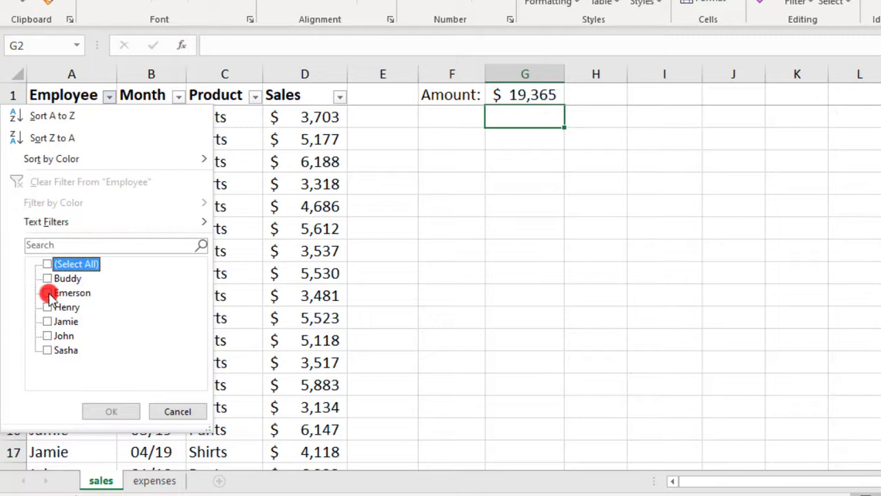
left_click(47, 293)
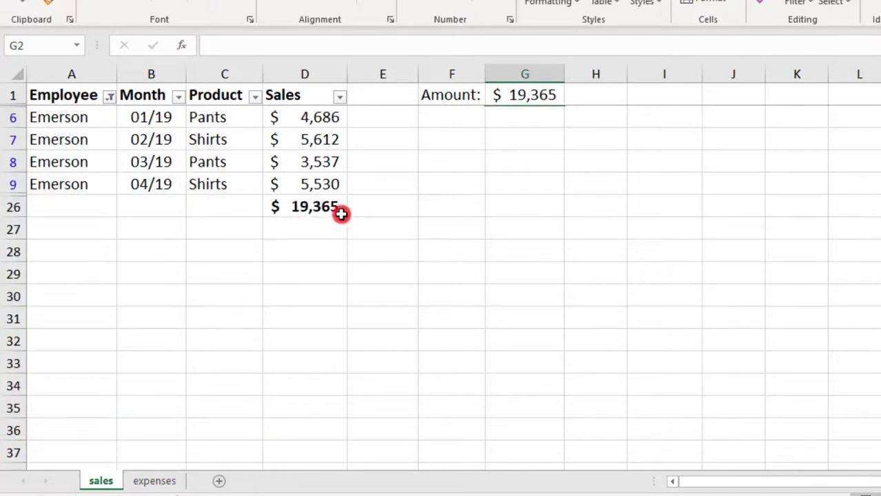
left_click(524, 95)
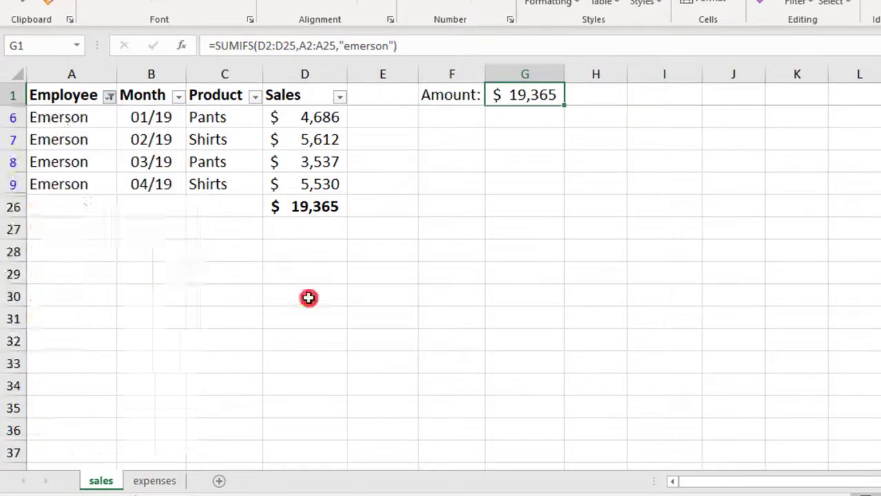
Step: Extend the G1 formula with Product range C2:C25 and criterion "shirts", giving $11,142
double_click(525, 95)
type(",")
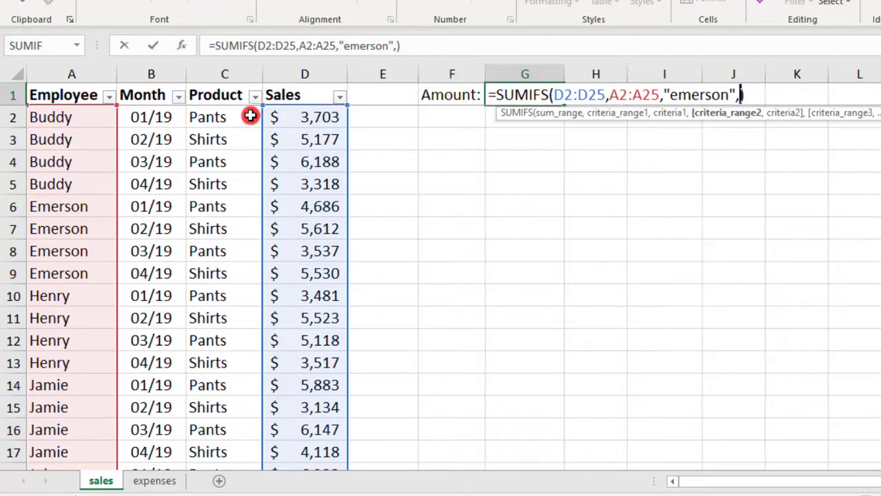
left_click(224, 118)
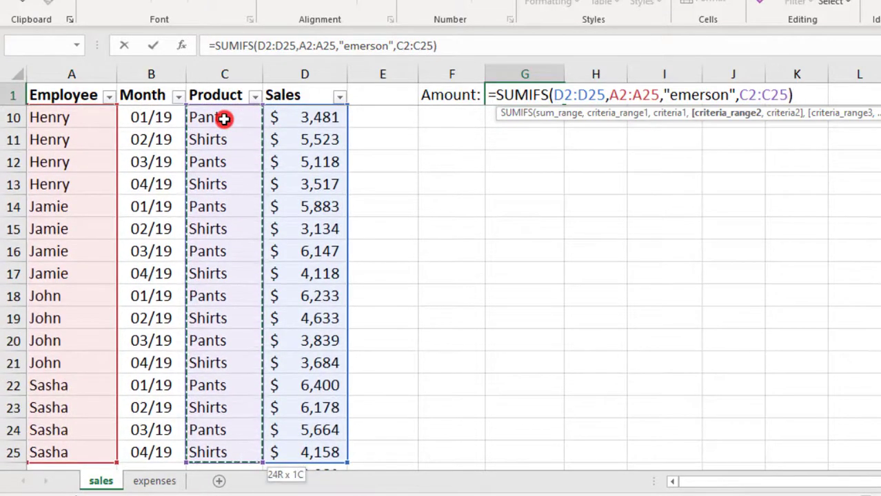
type(",")
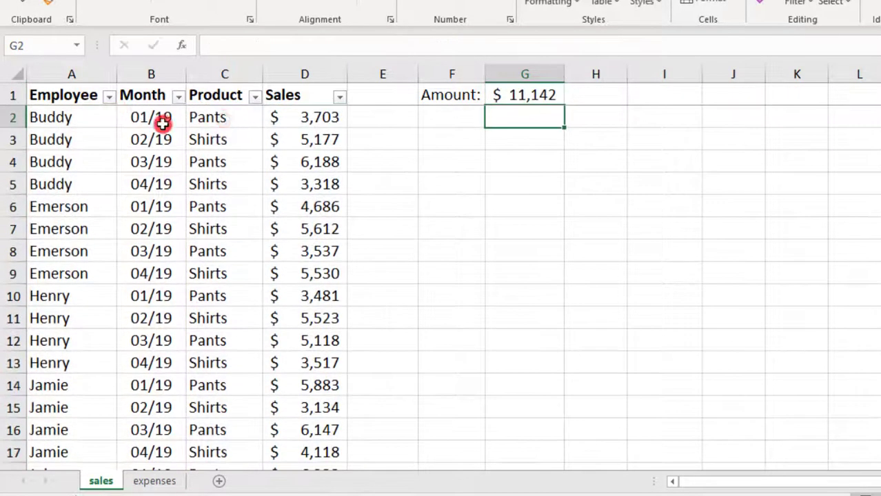
Step: Check the Product filter by excluding Pants, then label I1 "Expenses:"
left_click(254, 96)
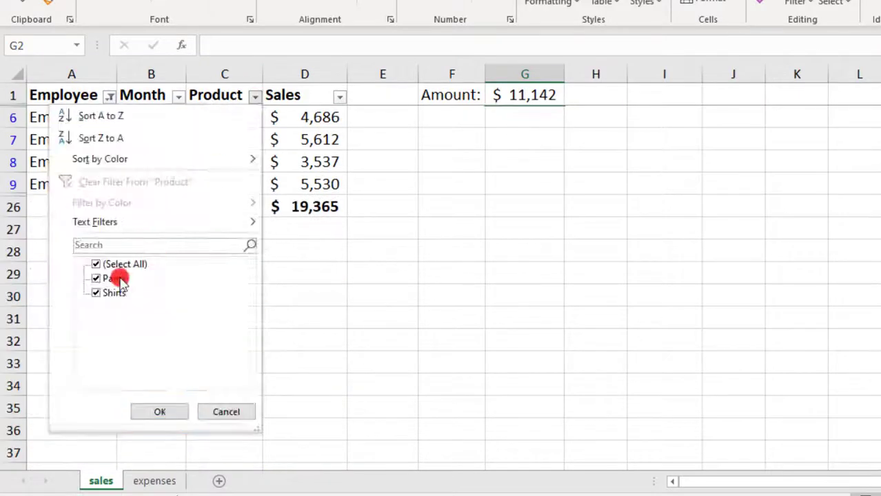
left_click(159, 412)
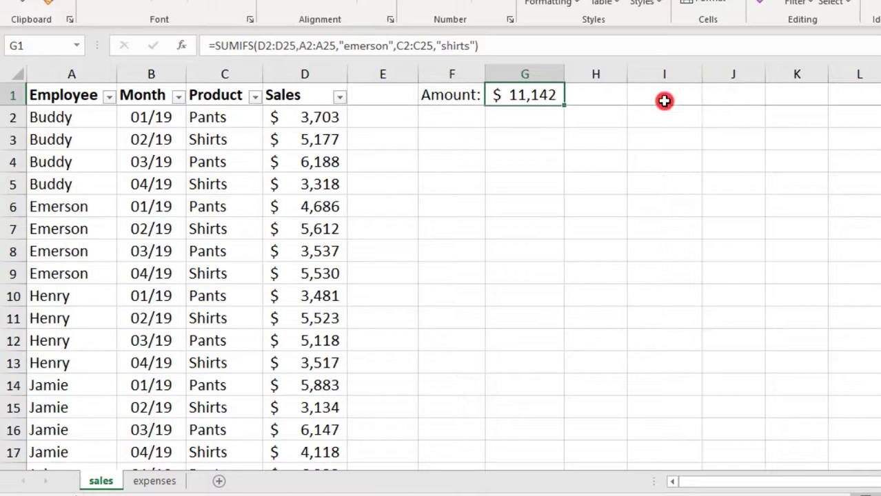
type("Expenses:")
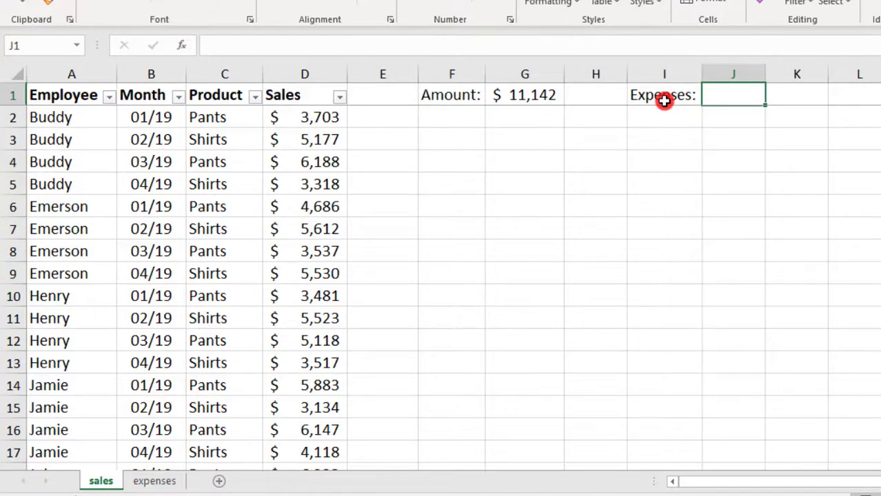
Step: Start a SUMIFS in J1 summing expenses sheet C2:C25 where Employee is "emerson"
type("=")
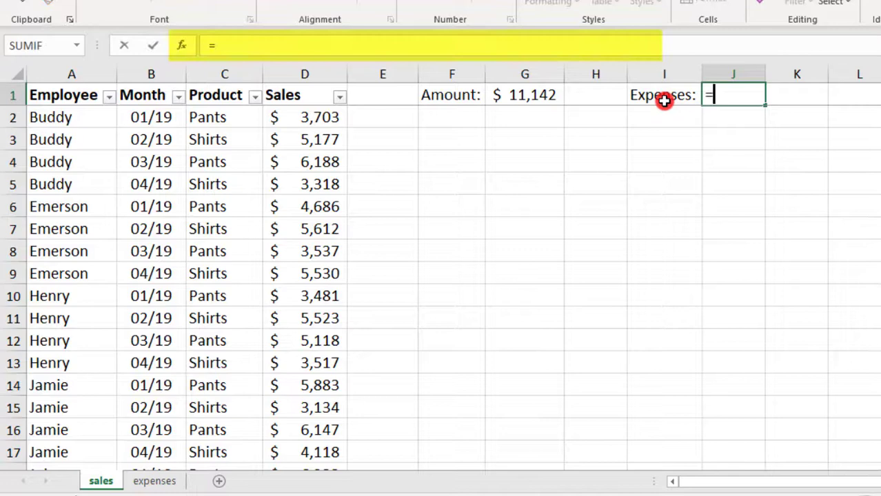
type("SUMIFS")
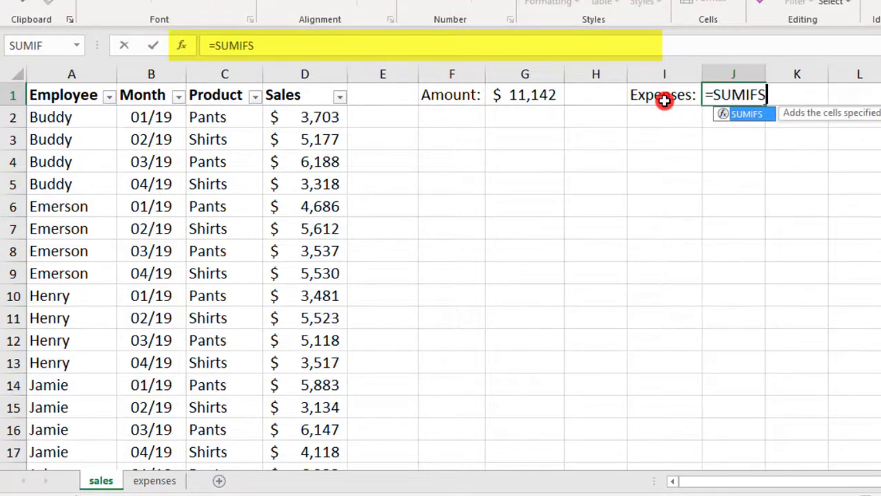
type("(")
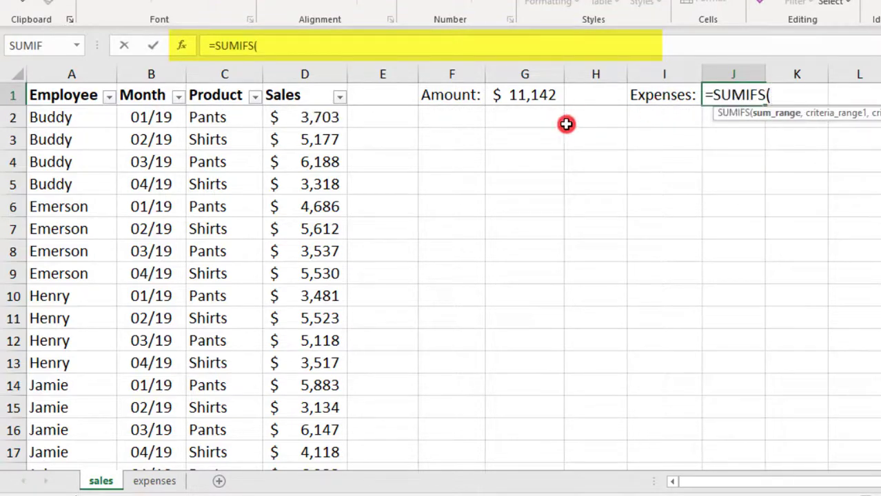
left_click(153, 480)
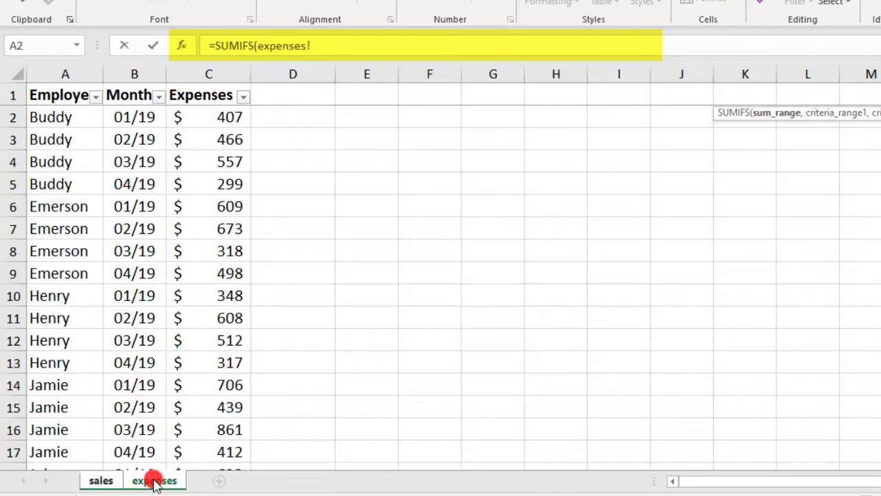
left_click(209, 116)
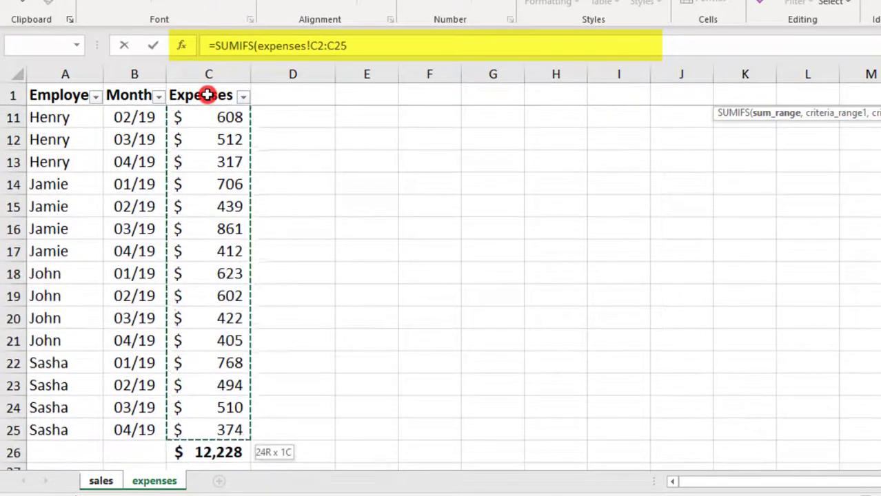
left_click(65, 95)
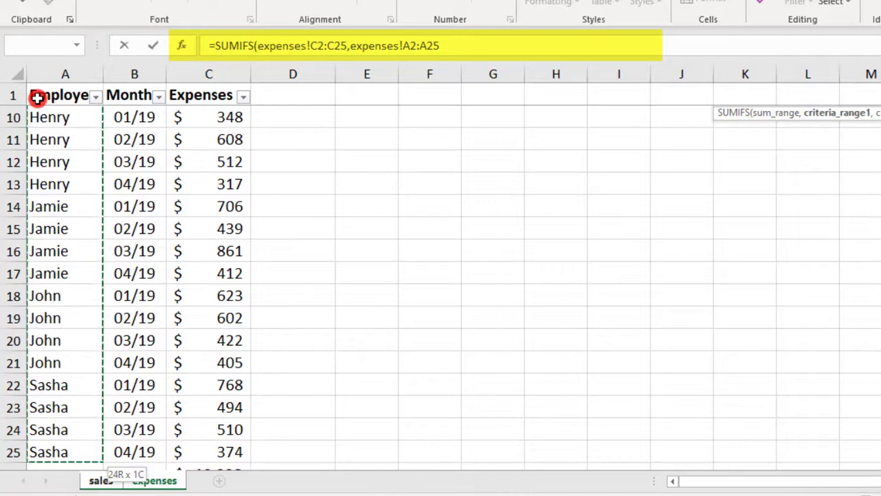
type(",'")
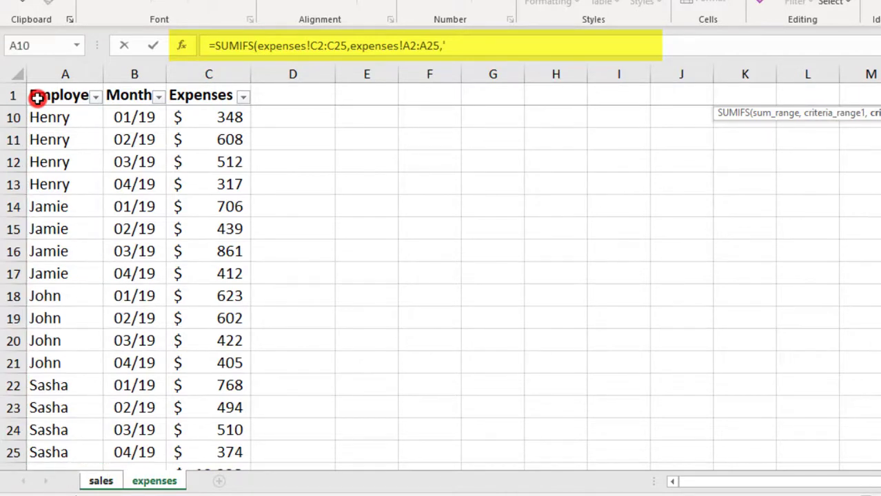
type("\"e")
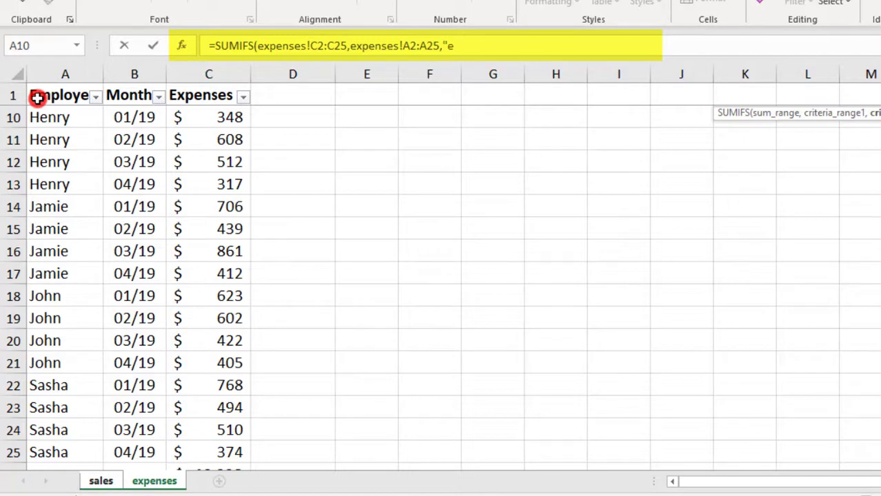
type("merson")
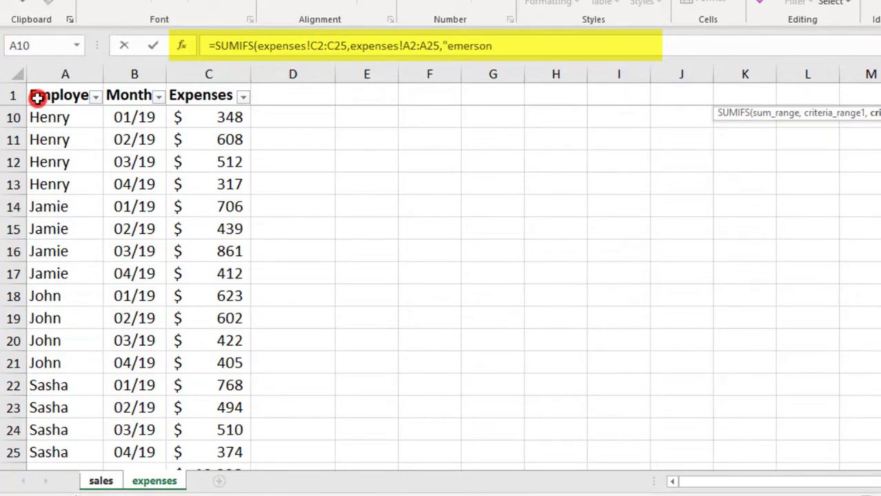
type("\"")
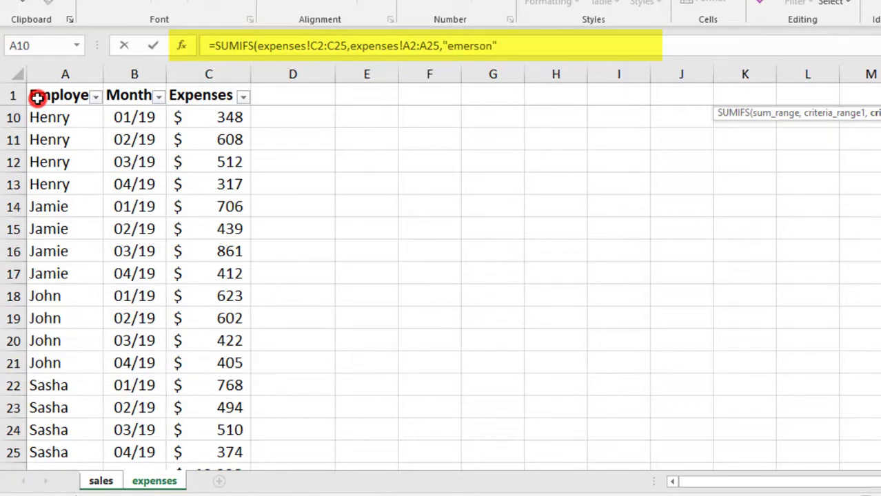
type(",")
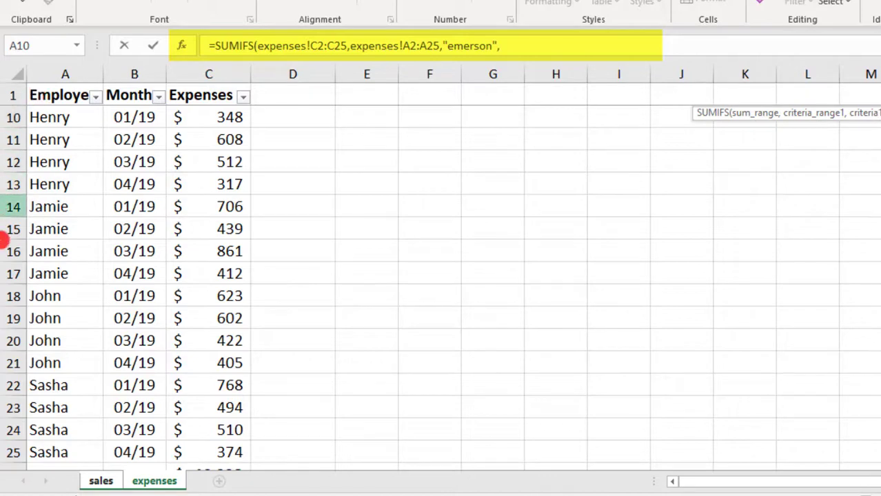
Step: Add the sales sheet Product column C2:C25 with criterion "shirts" as second condition
left_click(101, 481)
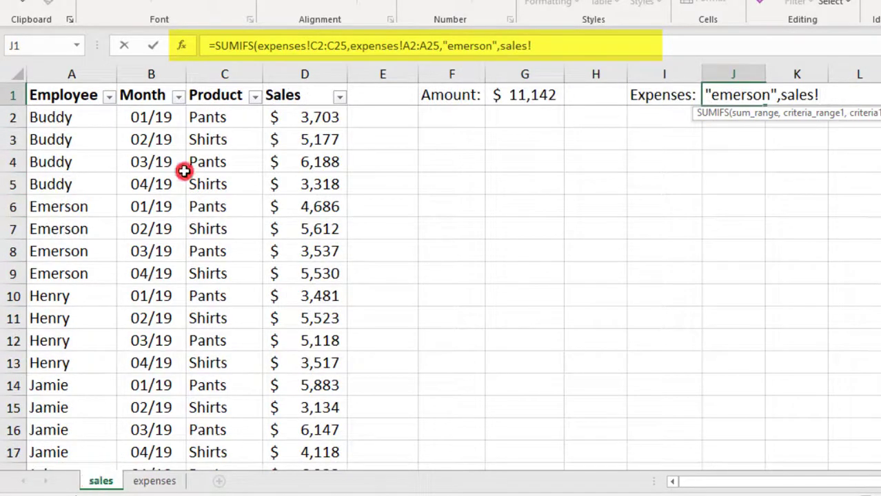
left_click(224, 116)
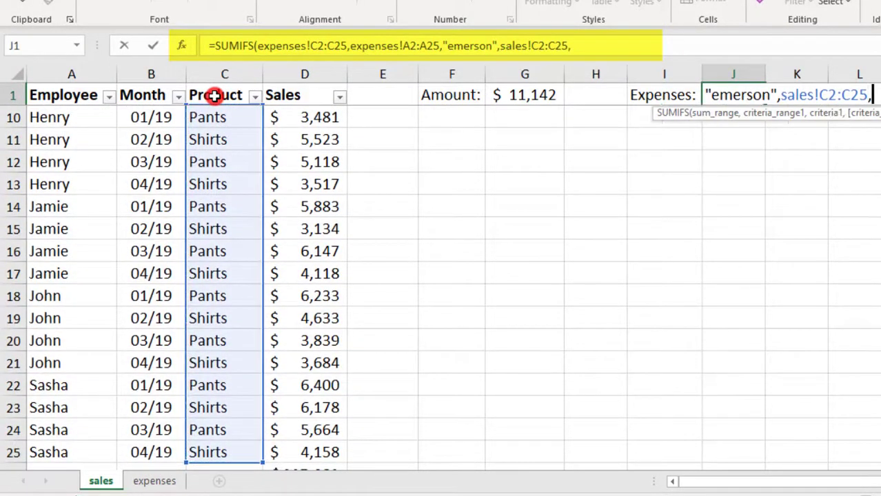
type("\"shirt")
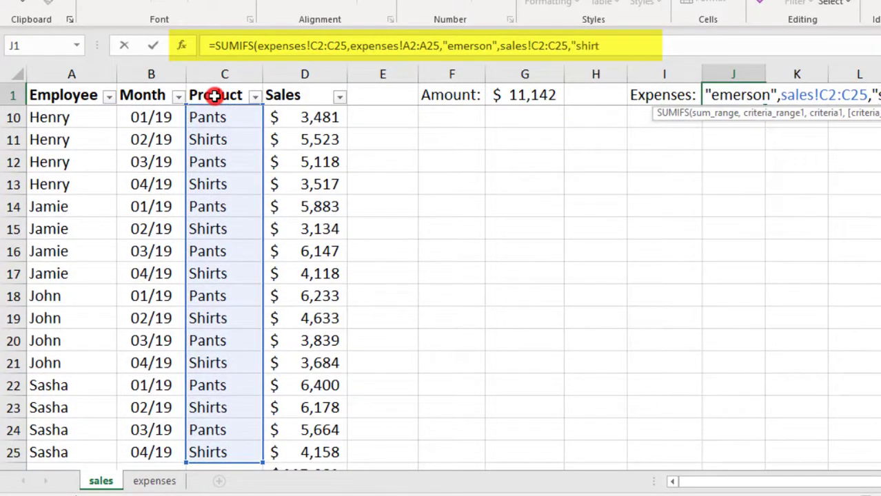
type("s")
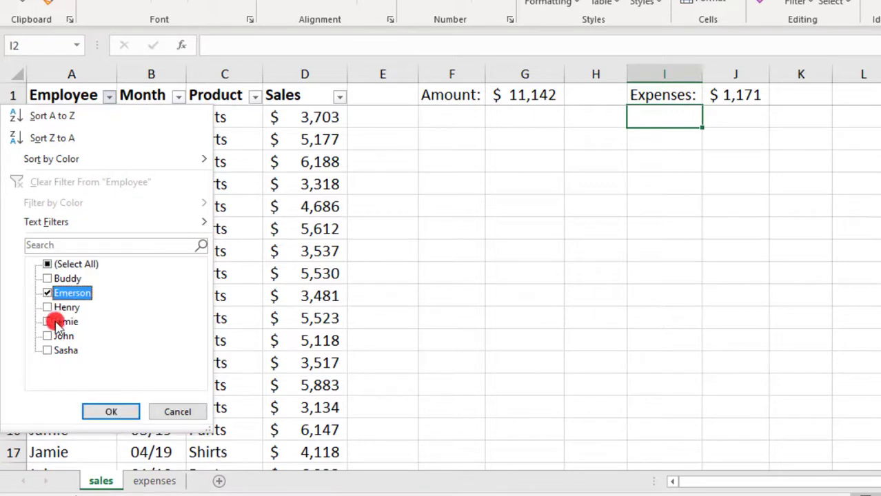
Step: Filter the sales table to Emerson and Shirts, totaling 11,142
left_click(110, 411)
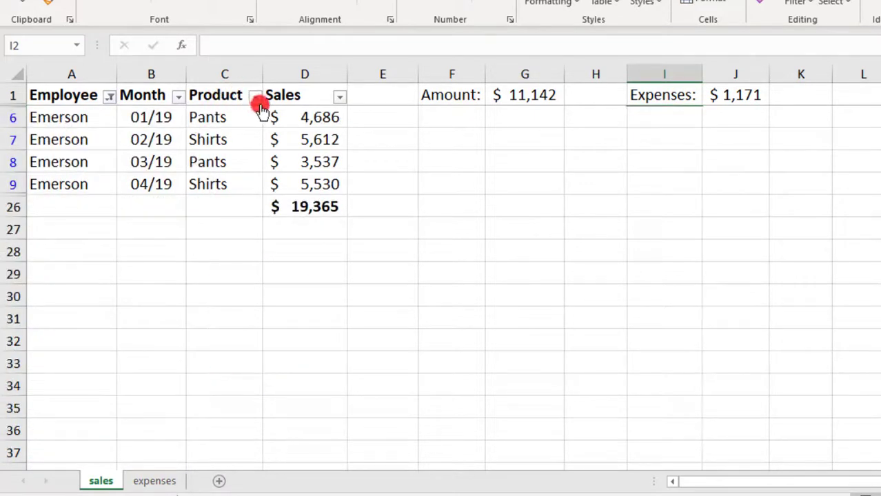
left_click(257, 95)
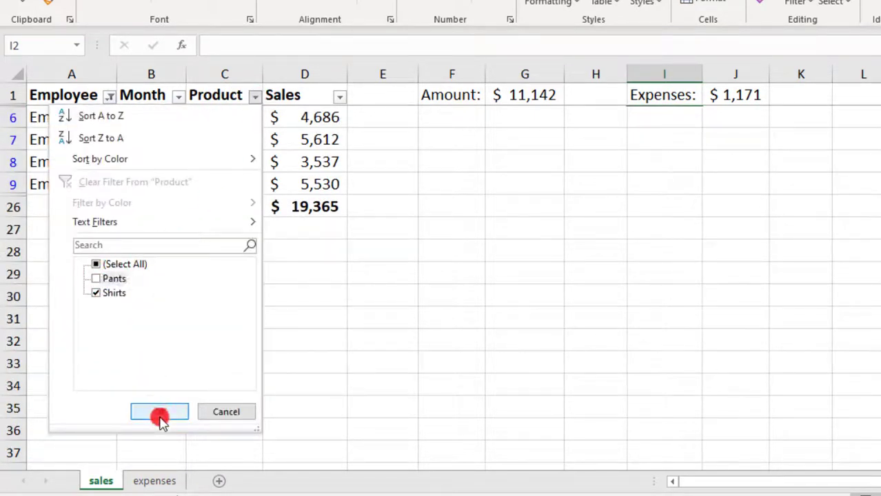
left_click(159, 411)
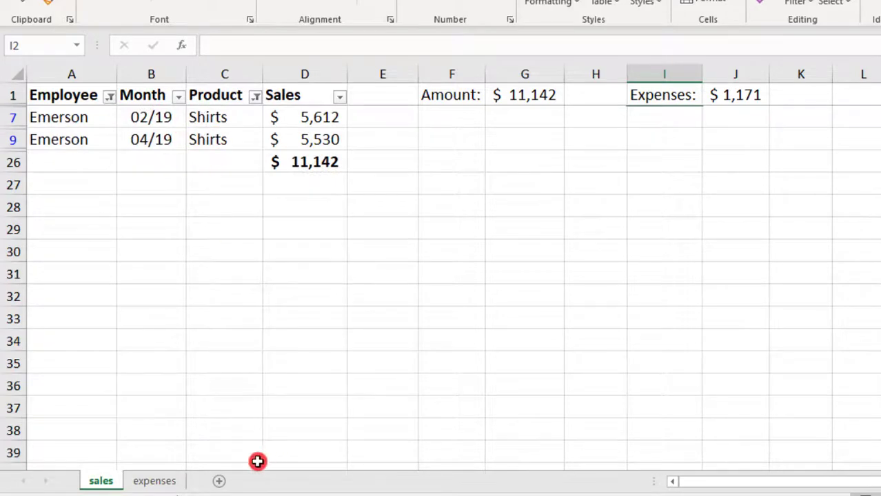
Step: Filter the expenses Month column to February and April, then return to sales
left_click(154, 480)
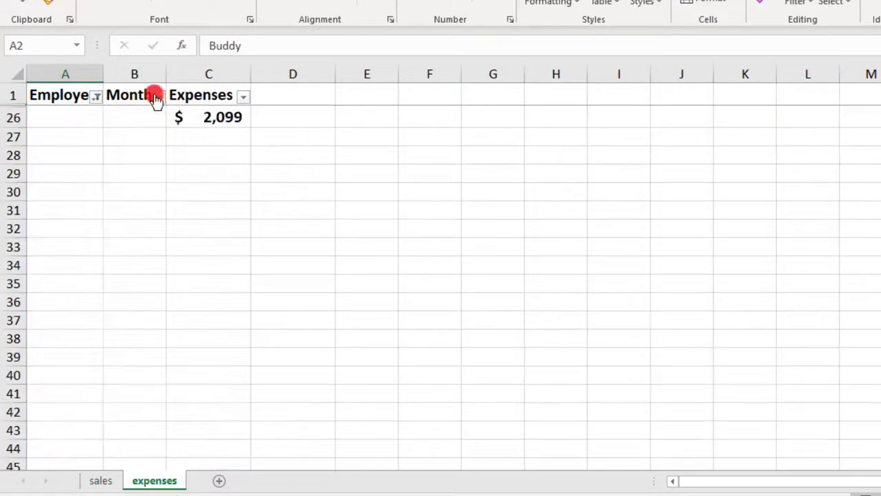
left_click(157, 96)
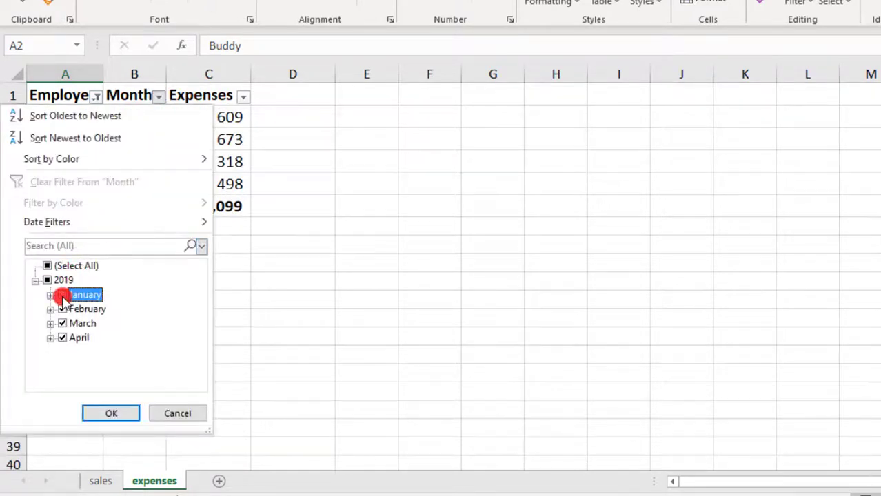
left_click(111, 413)
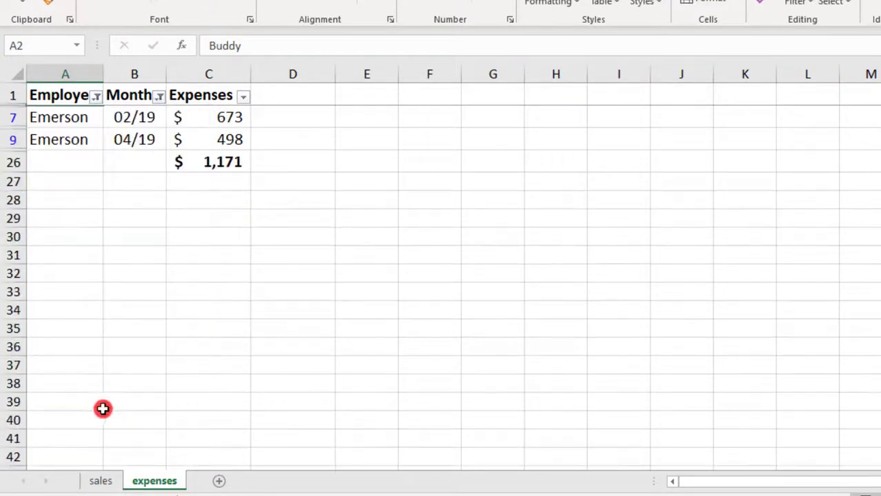
left_click(100, 481)
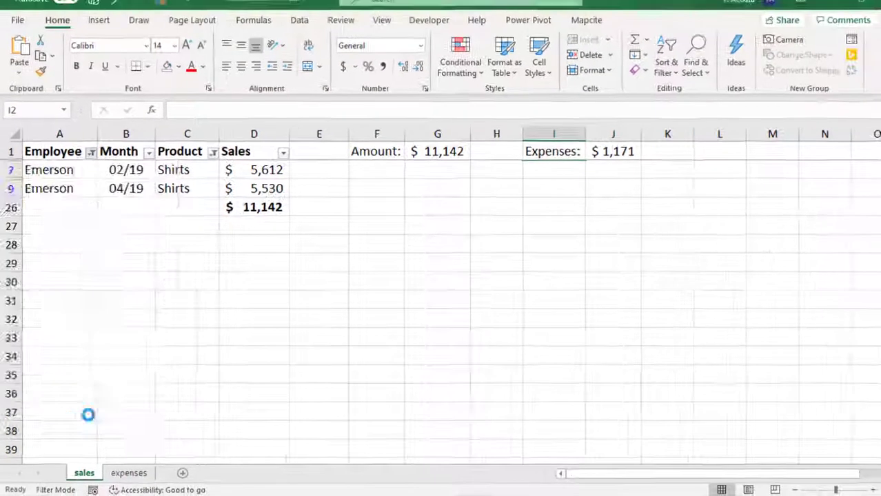
left_click(212, 152)
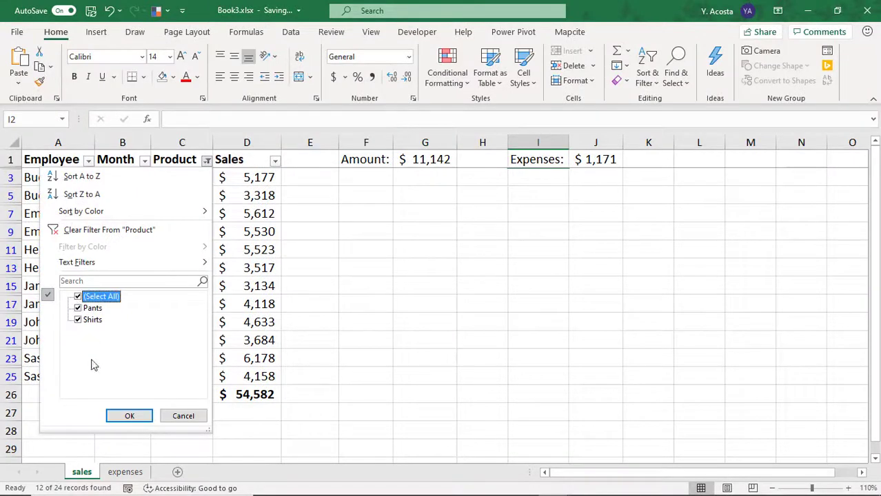
left_click(129, 415)
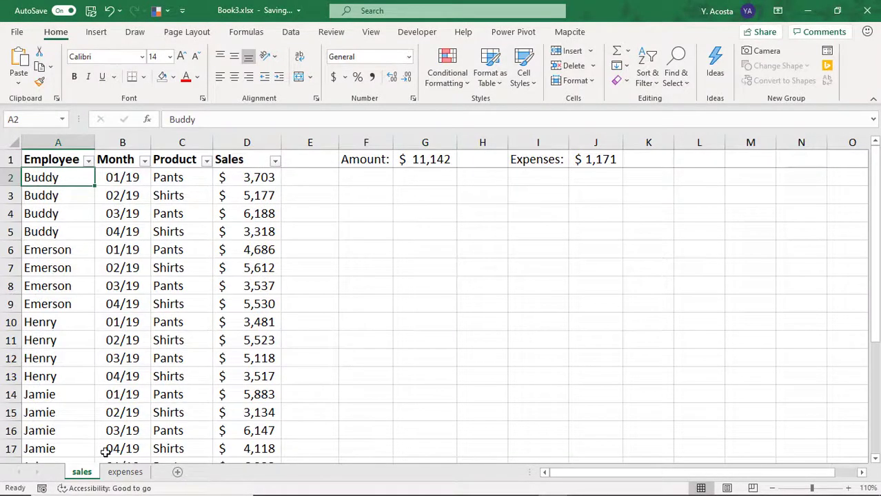
left_click(125, 471)
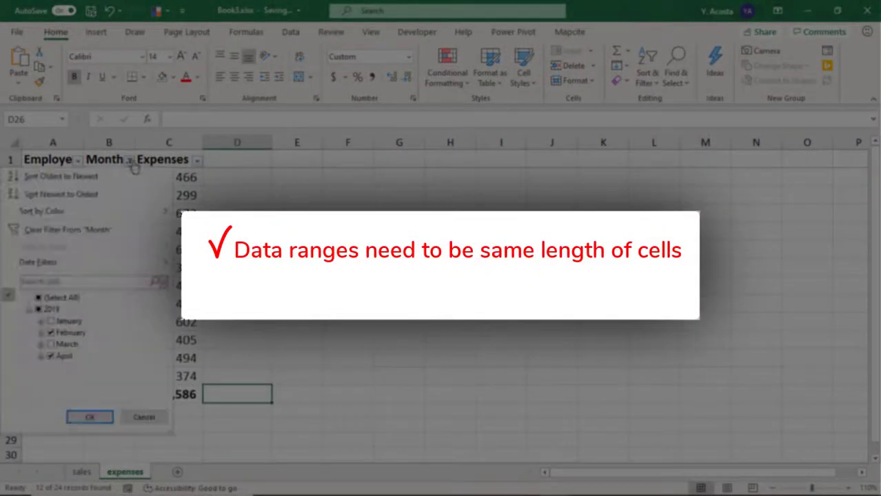
left_click(38, 298)
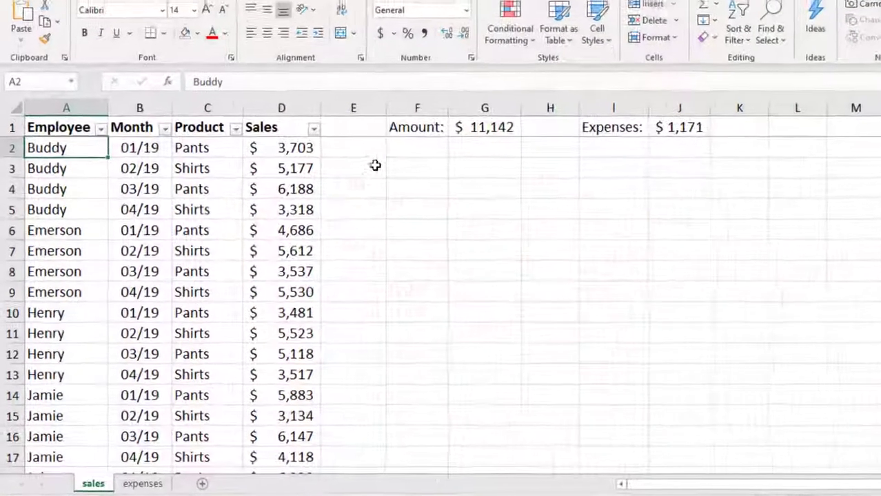
left_click(518, 108)
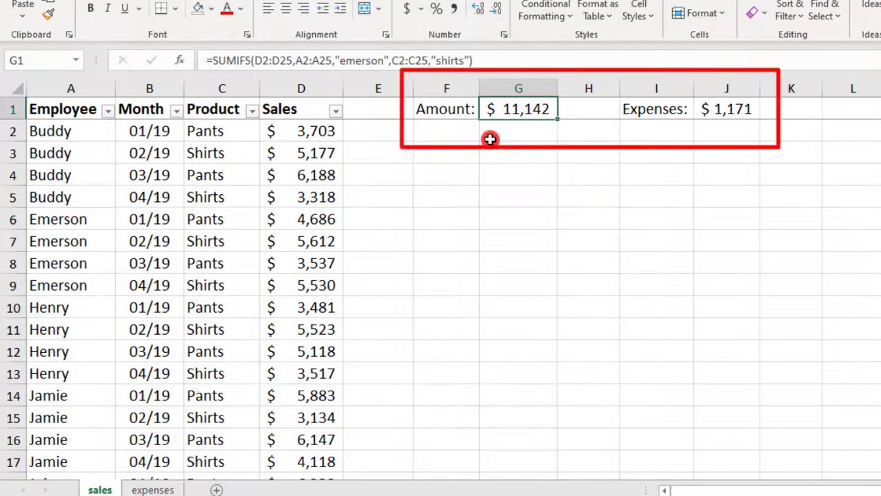
double_click(518, 108)
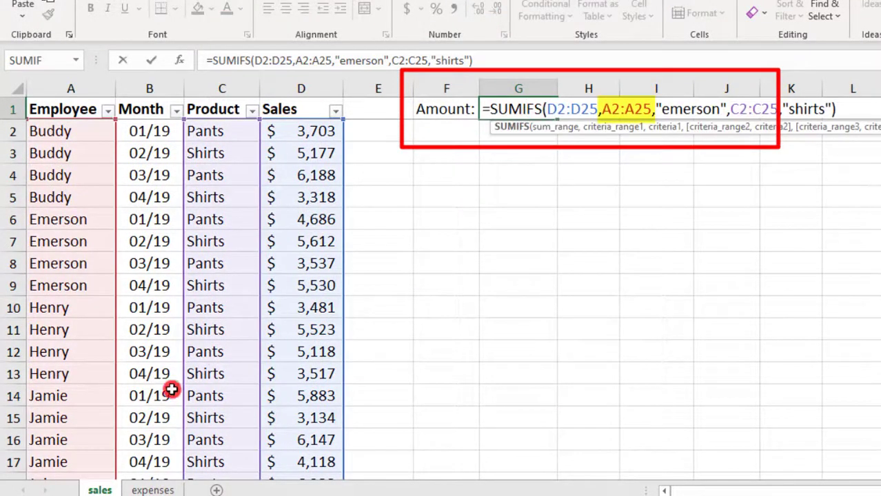
scroll("down", 3)
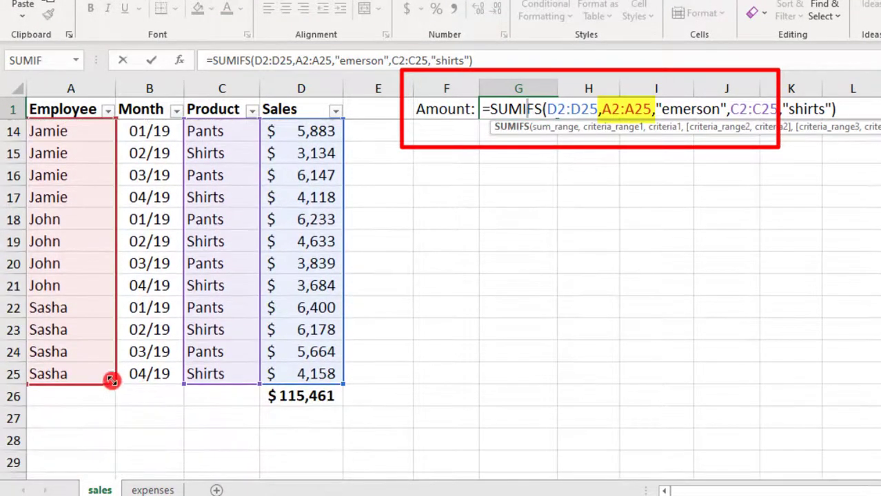
left_click_drag(112, 379, 113, 372)
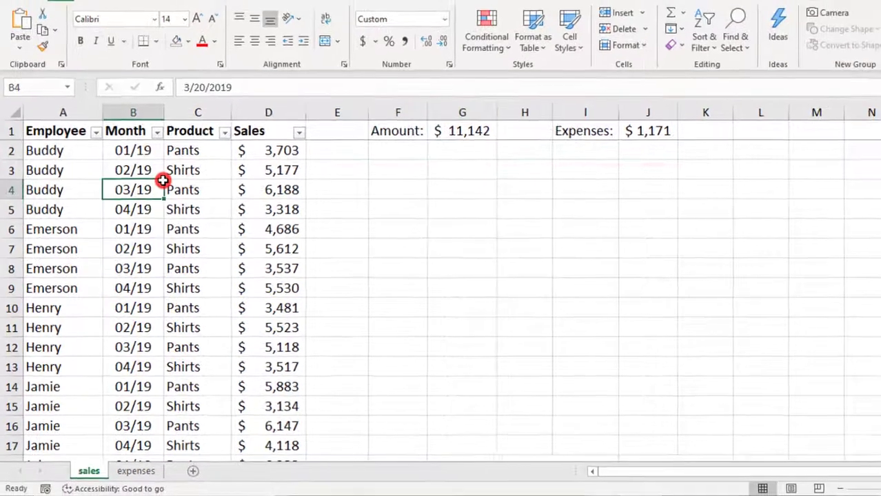
mouse_move(530, 31)
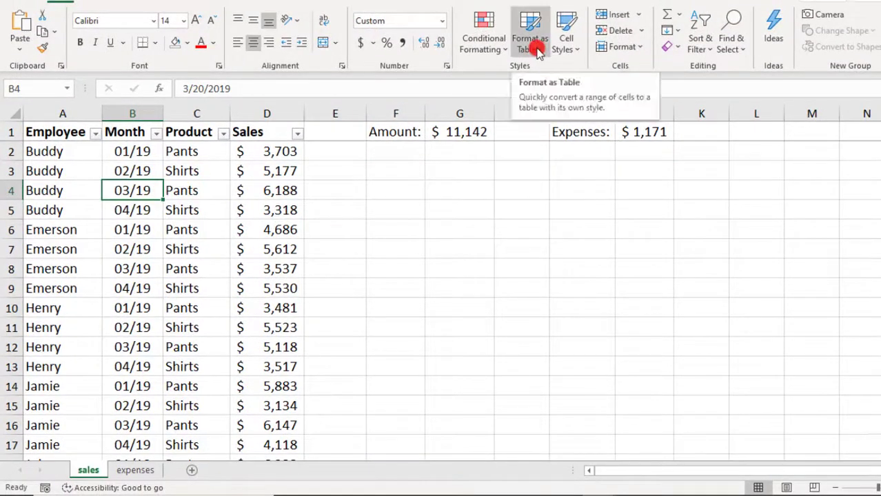
Step: Format A1:D25 as an orange table with headers
left_click(529, 31)
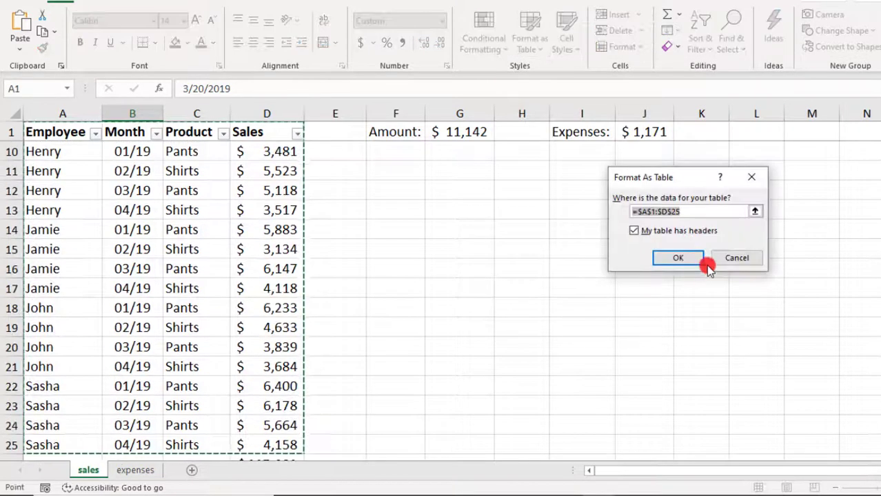
left_click(678, 257)
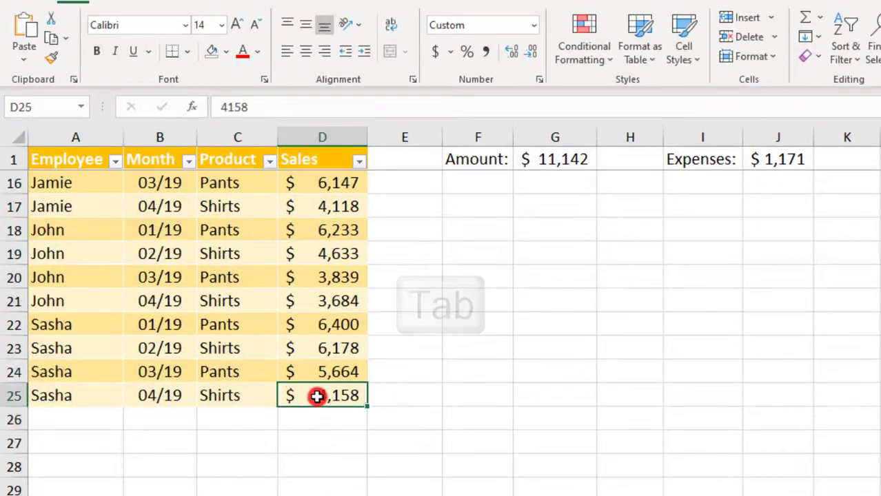
Step: Add the row Emerson, 5/20, Shirts, 3500 to the sales table, raising Amount to $14,642
type("Emerson")
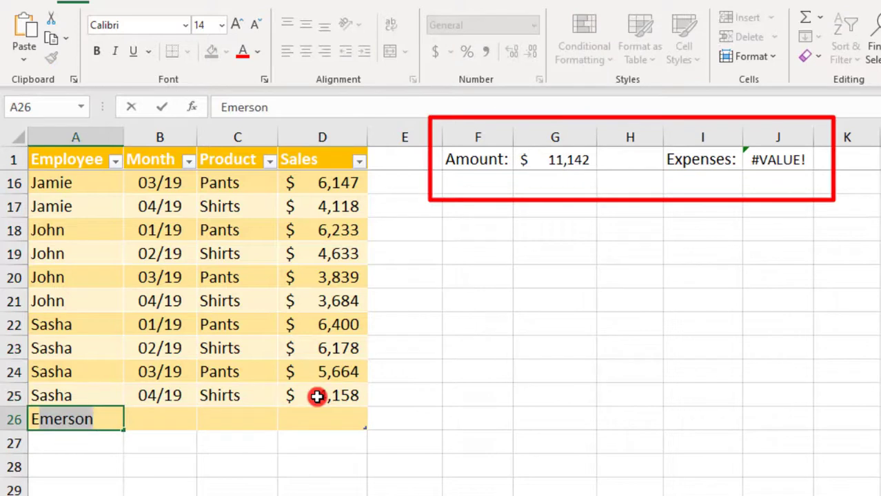
type("5")
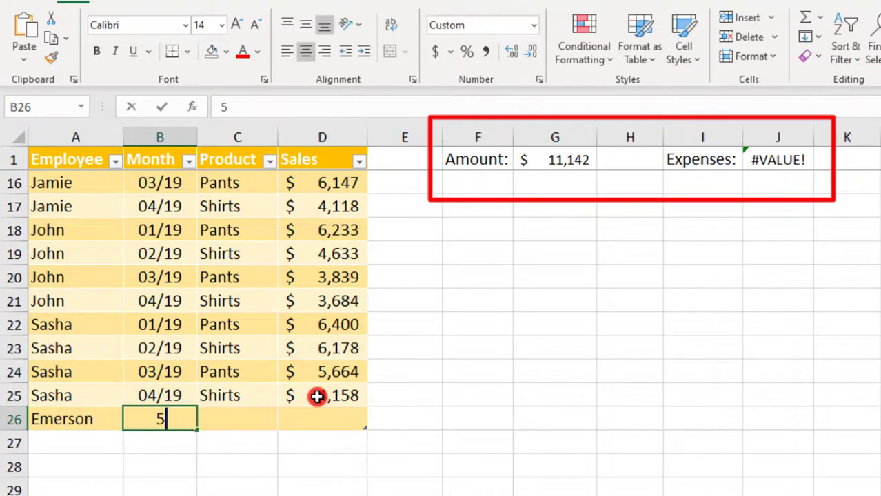
type("Shirts")
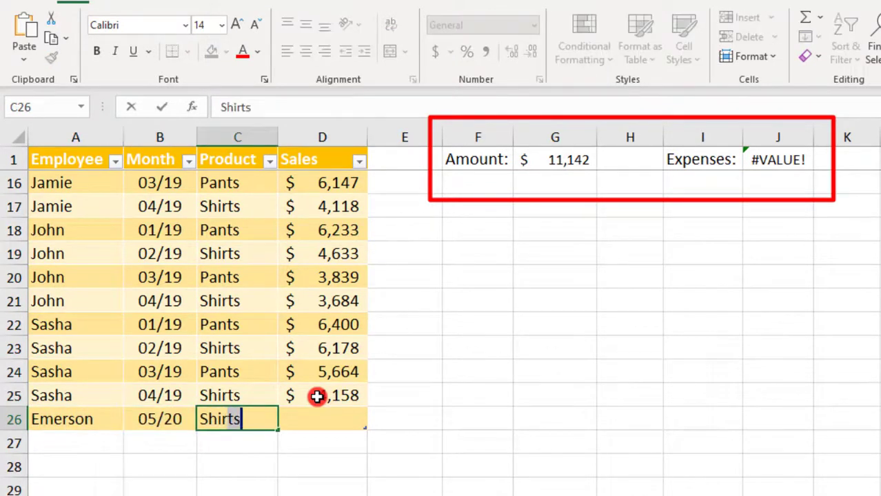
type("3500")
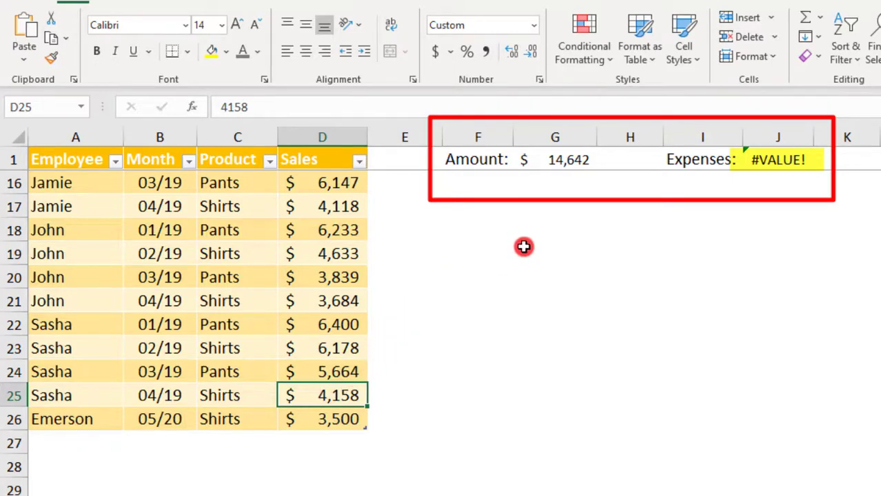
left_click(777, 160)
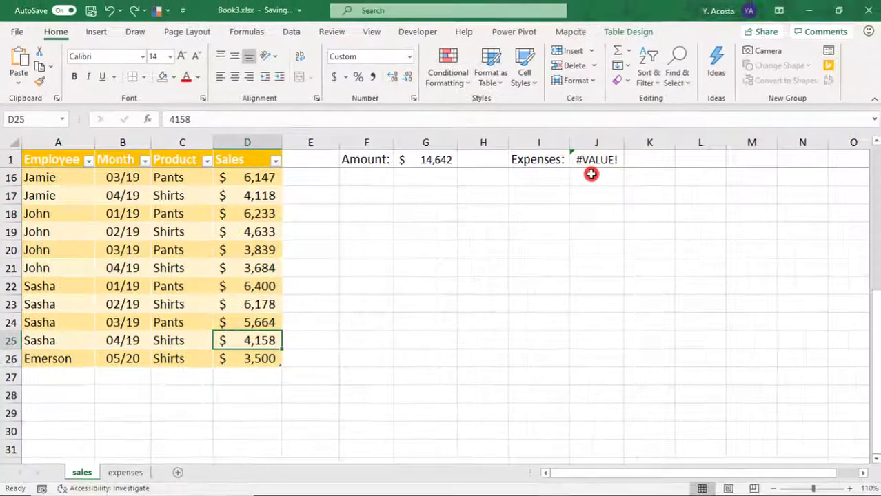
left_click(125, 472)
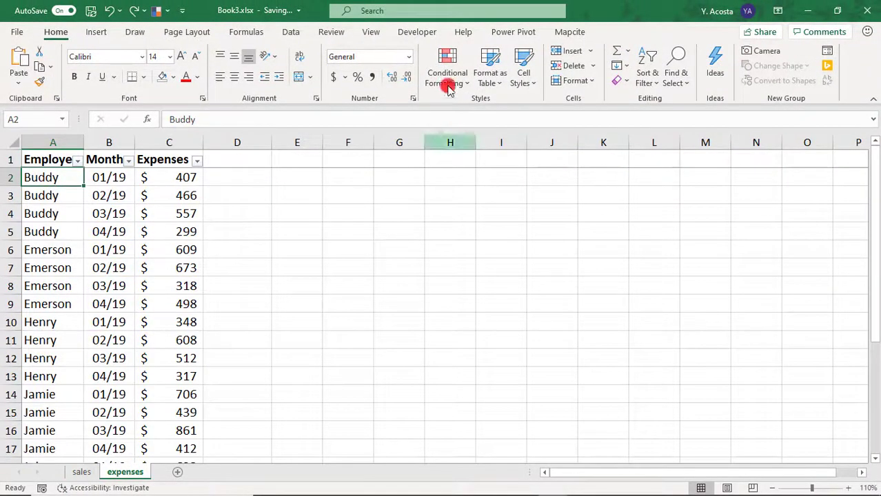
Step: Format expenses A1:C25 as a light blue banded table and add blank row 26
left_click(489, 66)
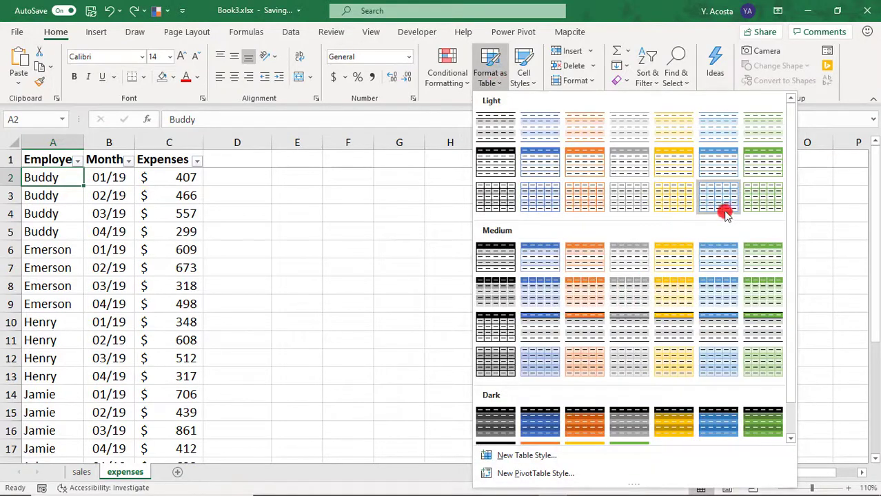
left_click(718, 197)
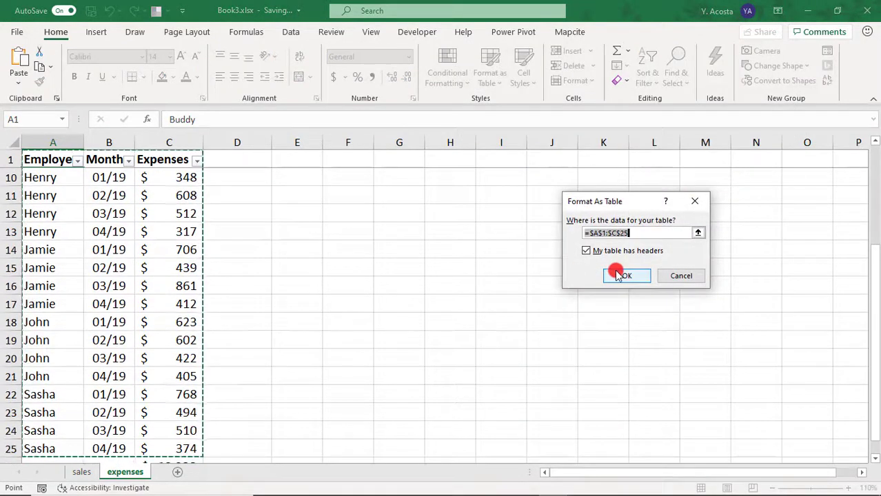
left_click(621, 275)
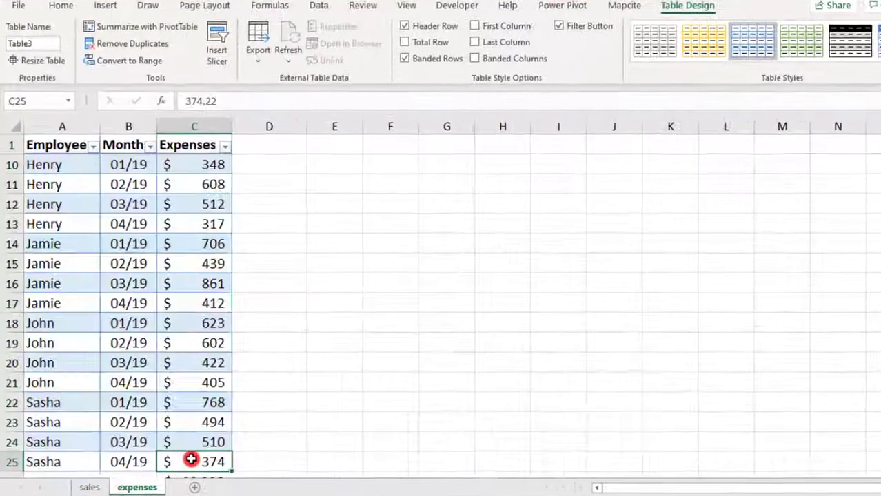
key("Tab")
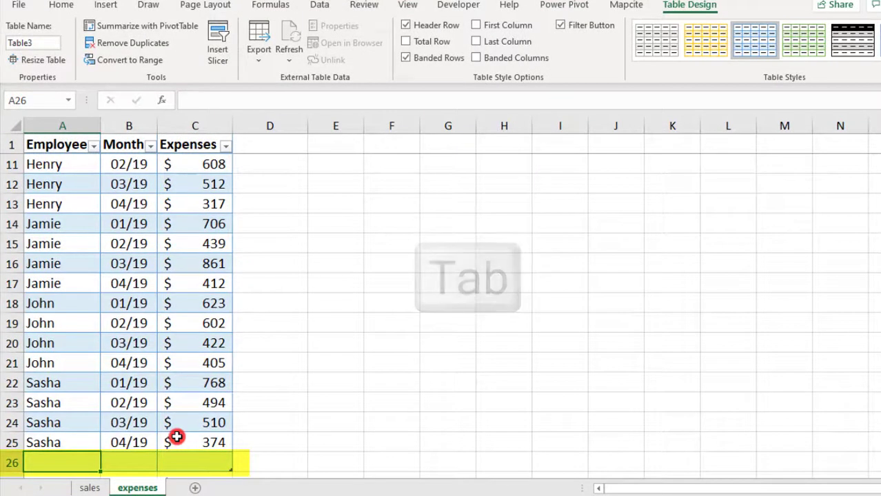
Step: Enter Emerson and 05/20 in the new expenses row, leaving Expenses blank
type("Emerson")
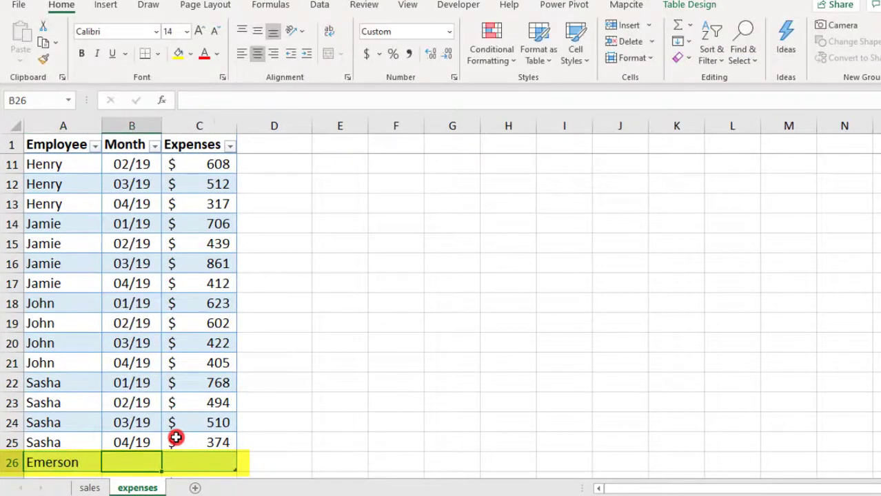
type("05/20")
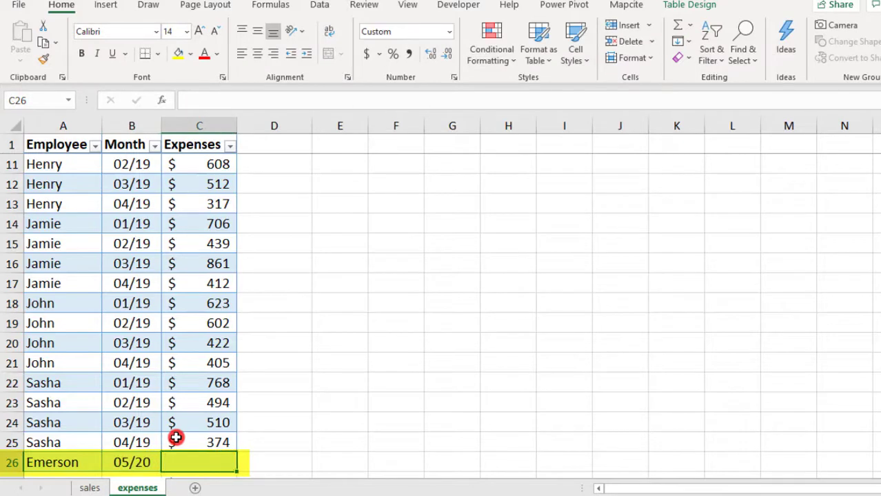
left_click(199, 442)
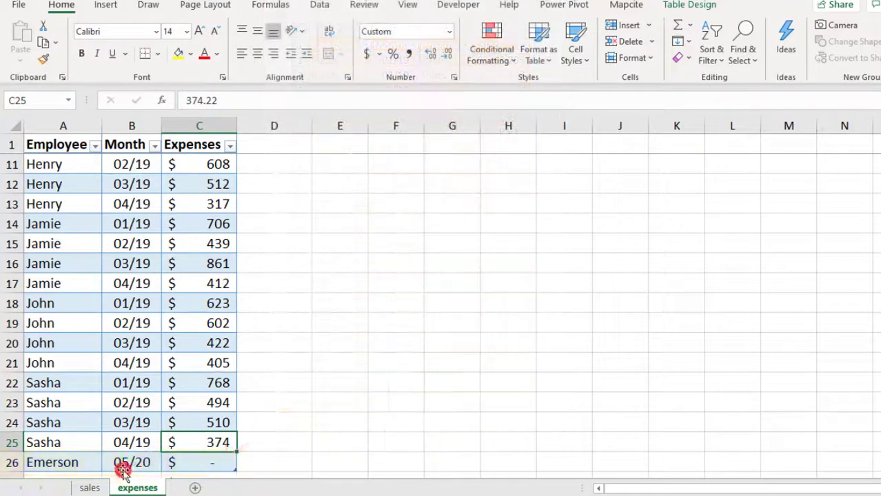
Step: Switch to the sales sheet to check Amount $14,642 and Expenses $1,171
left_click(90, 487)
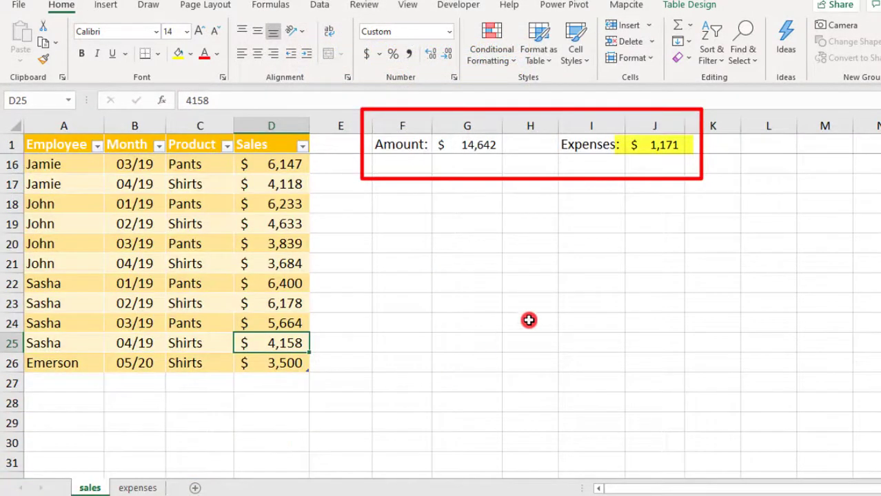
mouse_move(684, 168)
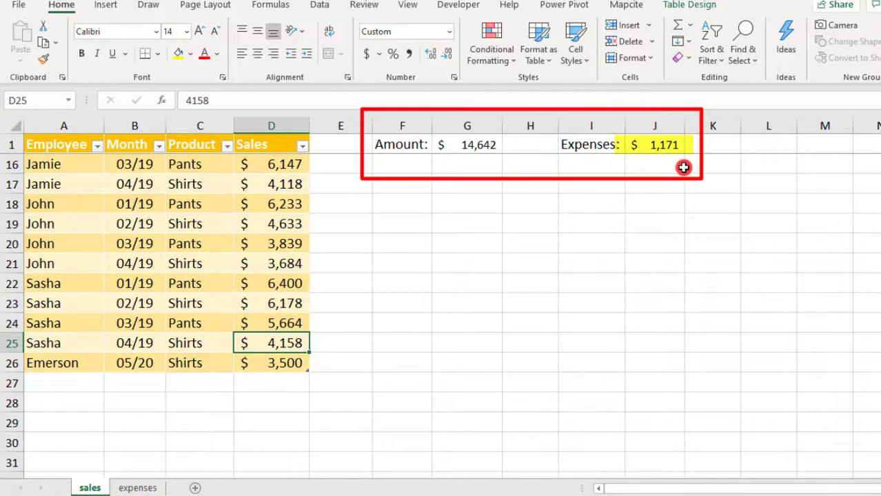